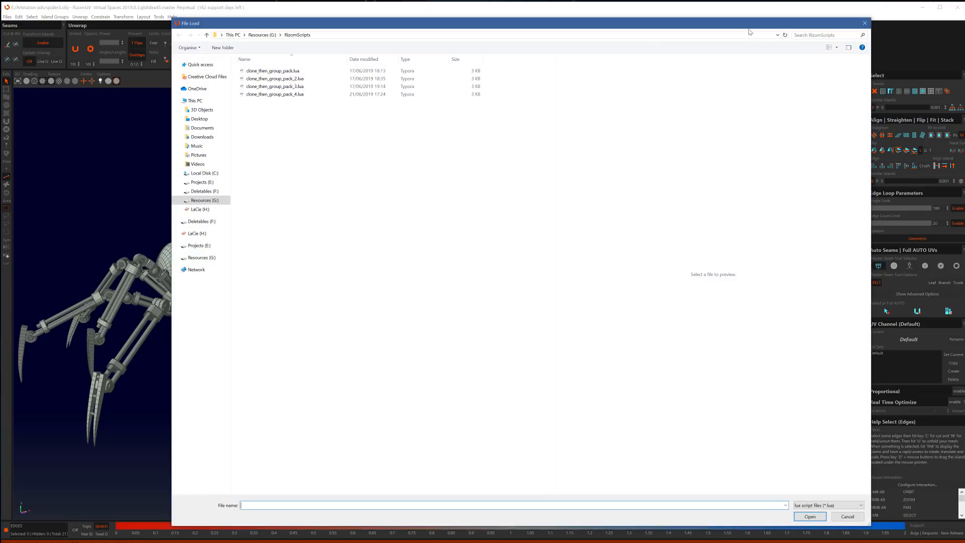
Step: Pick clone_then_group_pack_3.lua from RizomScripts and dismiss the script browser
{"action": "left_click", "coordinate": [275, 87]}
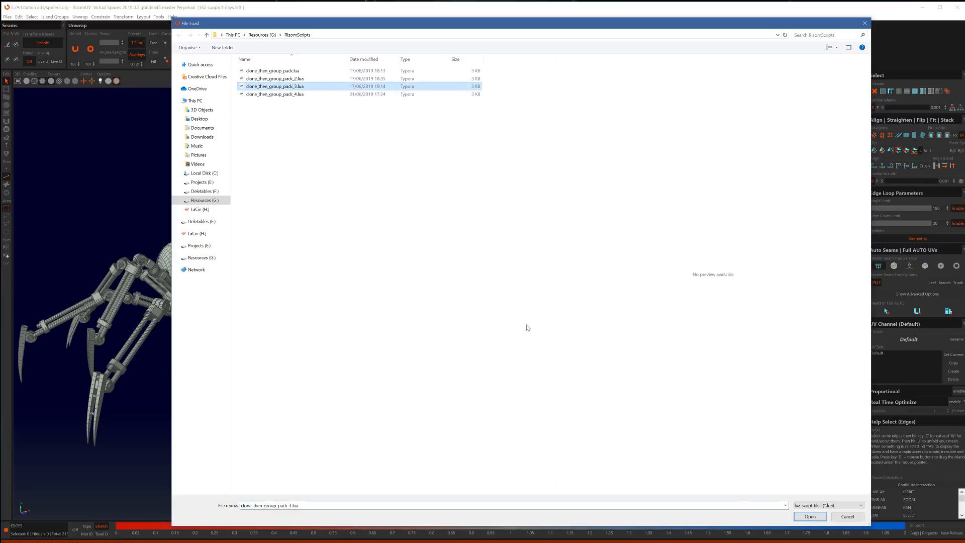
{"action": "left_click", "coordinate": [809, 515]}
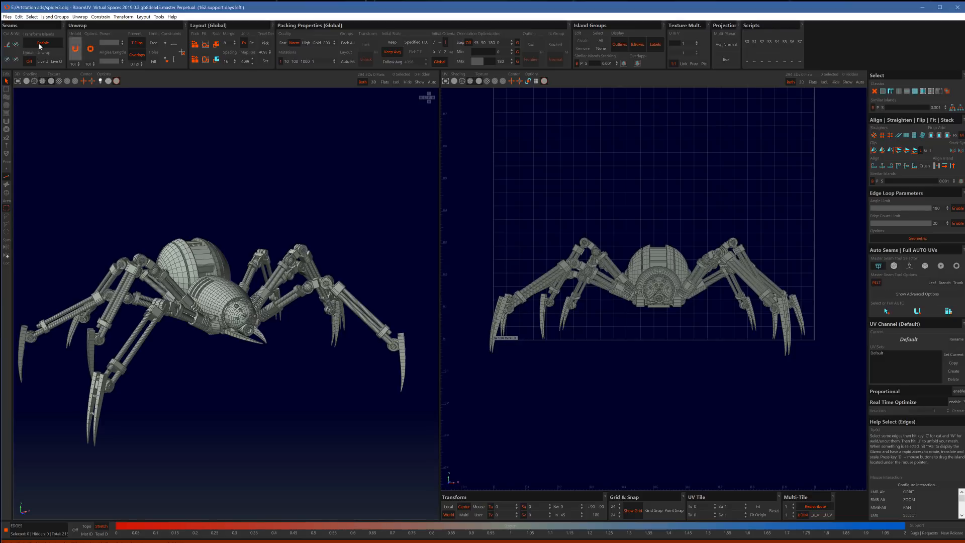
Step: Load RizomUV_UVGrid_1024x1024.png from E:/01_Rizom/UVGridTutorial as the custom texture map
{"action": "left_click", "coordinate": [7, 17]}
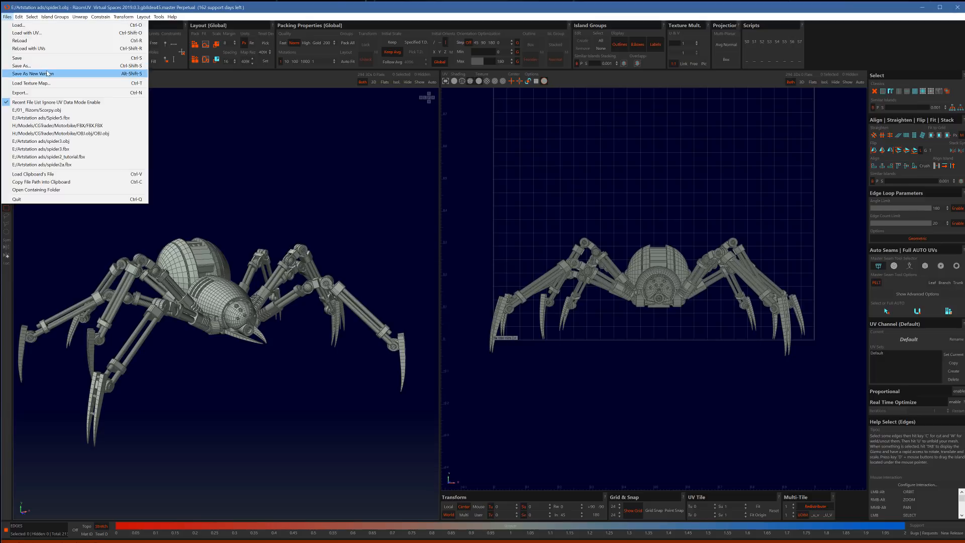
{"action": "left_click", "coordinate": [31, 84]}
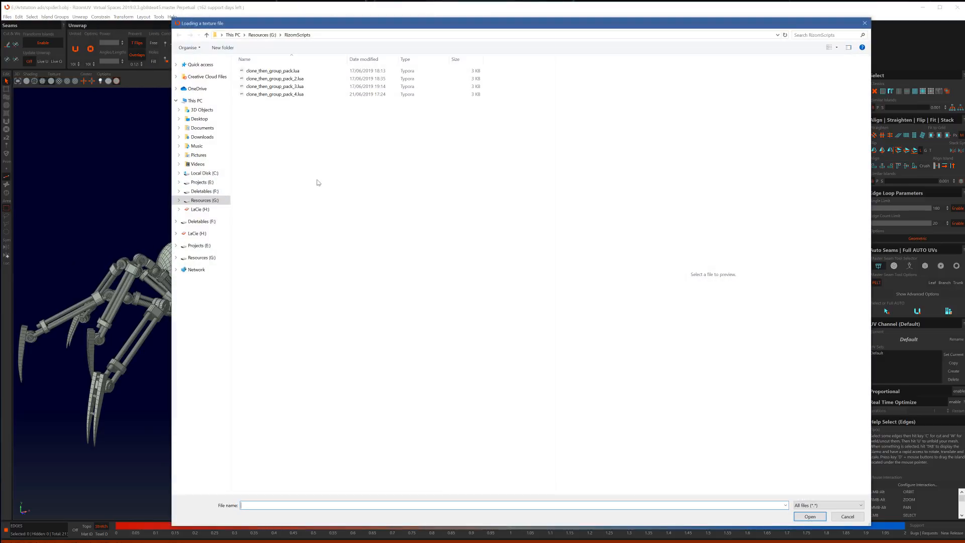
{"action": "left_click", "coordinate": [199, 182]}
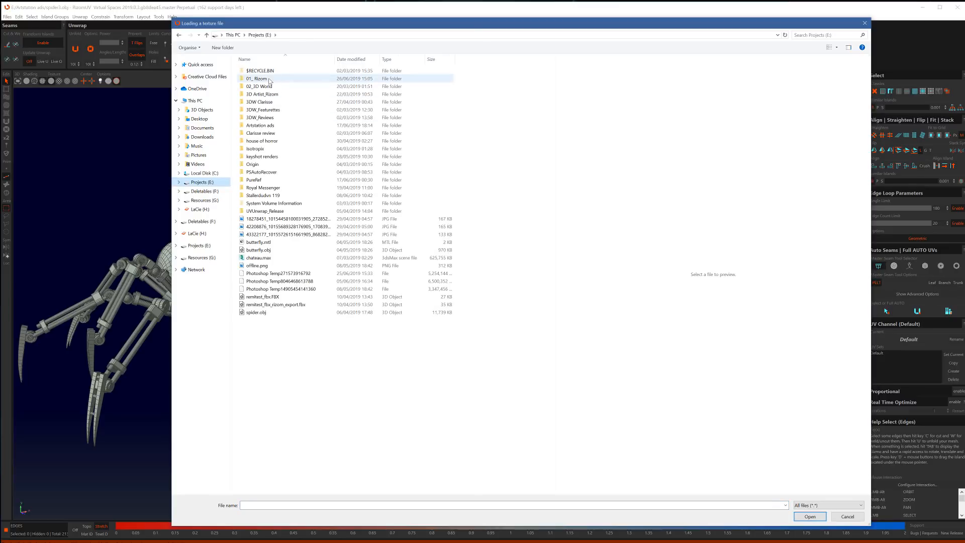
{"action": "double_click", "coordinate": [256, 78]}
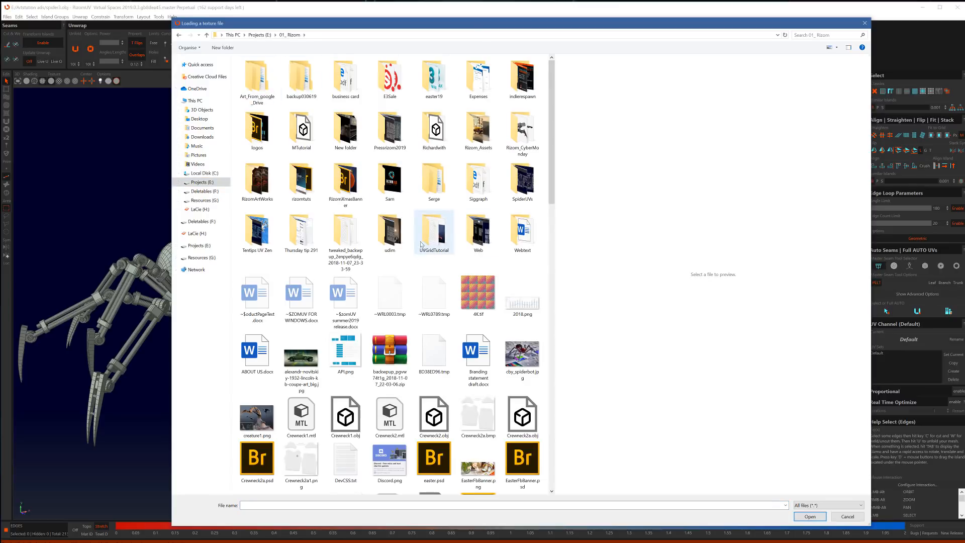
{"action": "double_click", "coordinate": [434, 232]}
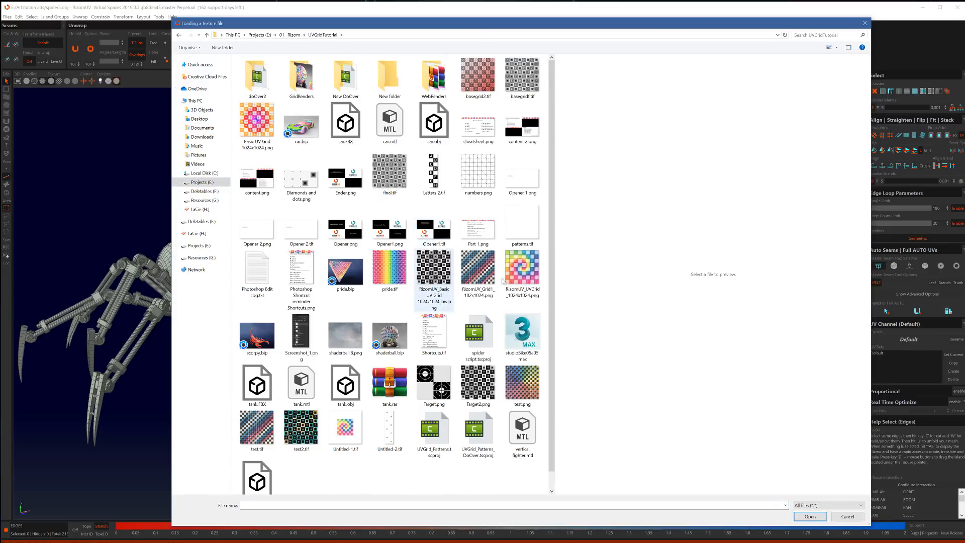
{"action": "left_click", "coordinate": [521, 268]}
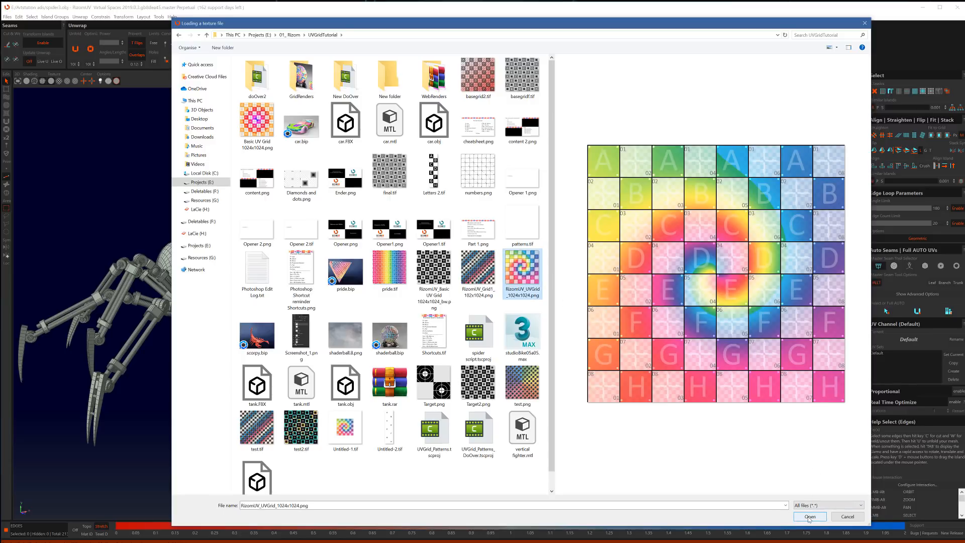
{"action": "left_click", "coordinate": [809, 516]}
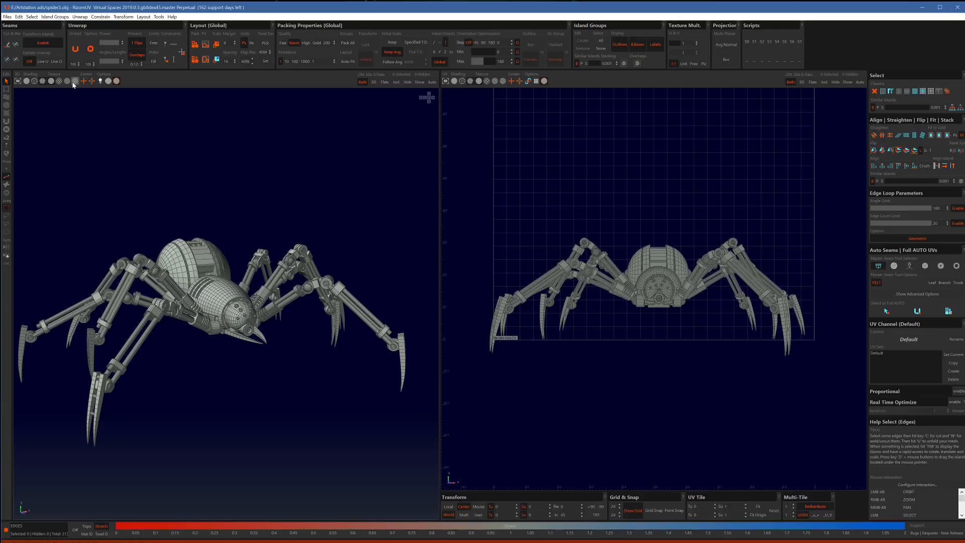
{"action": "mouse_move", "coordinate": [73, 80]}
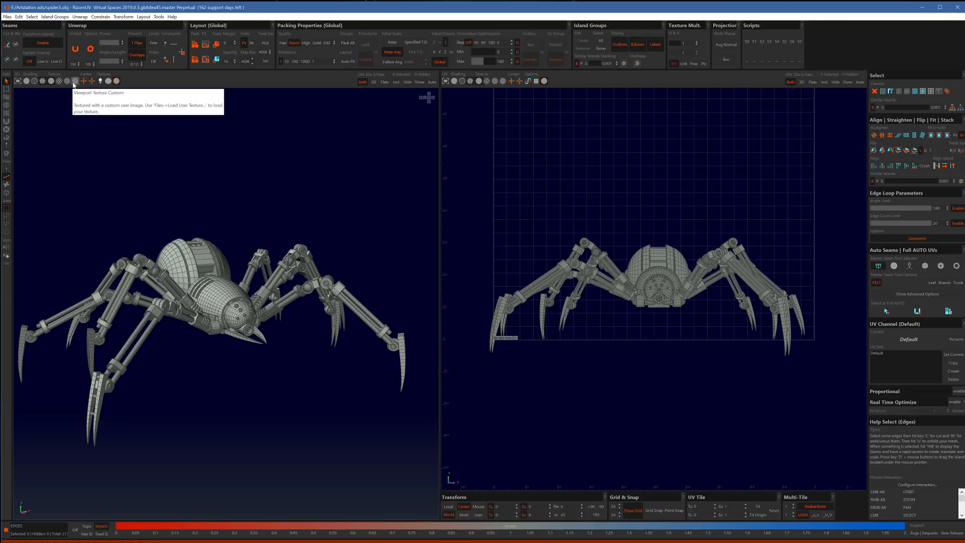
Step: Show the custom grid texture in the 3D view, toggling non-flat parts off and back on
{"action": "left_click", "coordinate": [81, 81]}
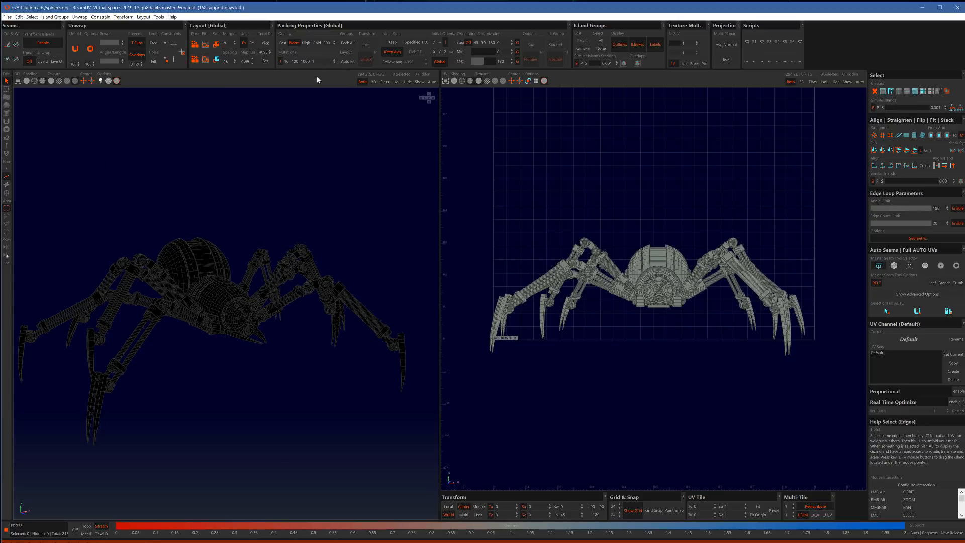
{"action": "mouse_move", "coordinate": [360, 86]}
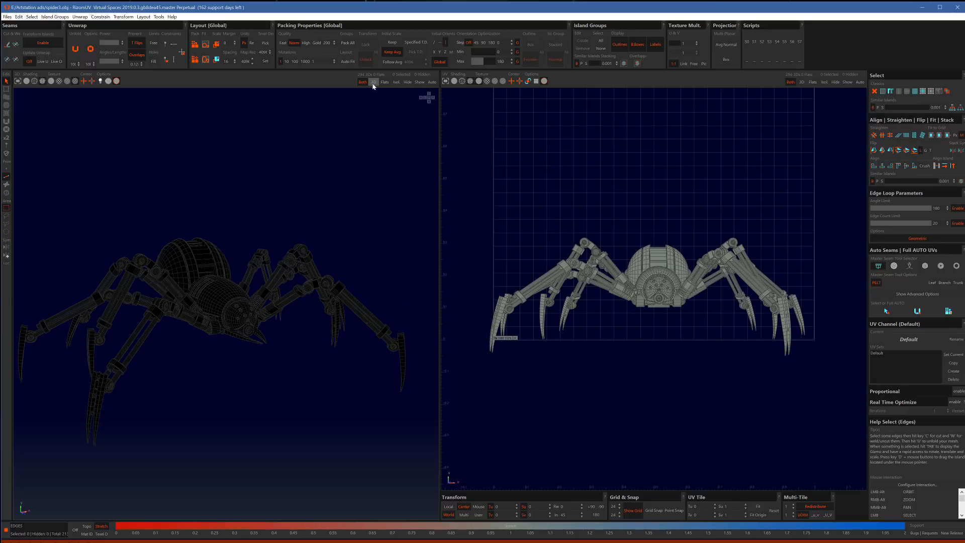
{"action": "mouse_move", "coordinate": [384, 82]}
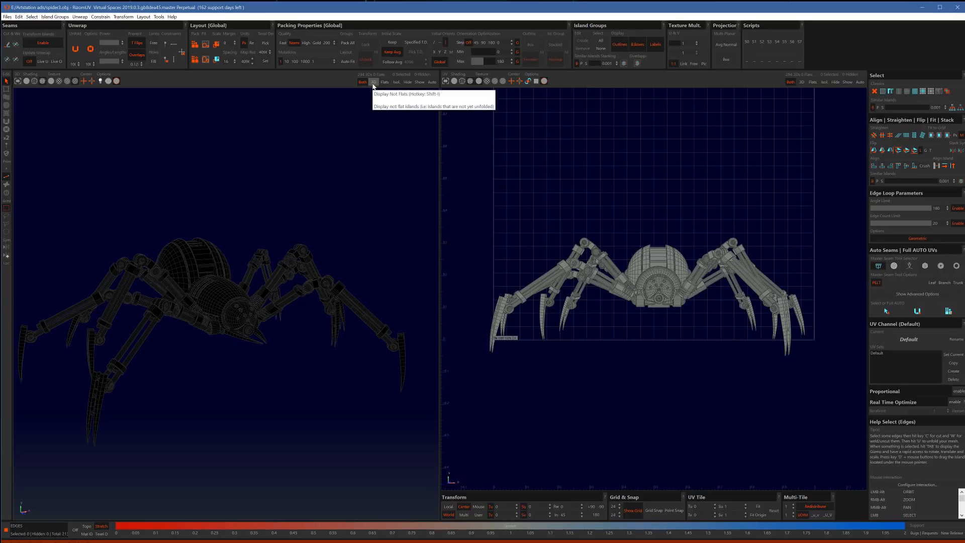
{"action": "mouse_move", "coordinate": [287, 198]}
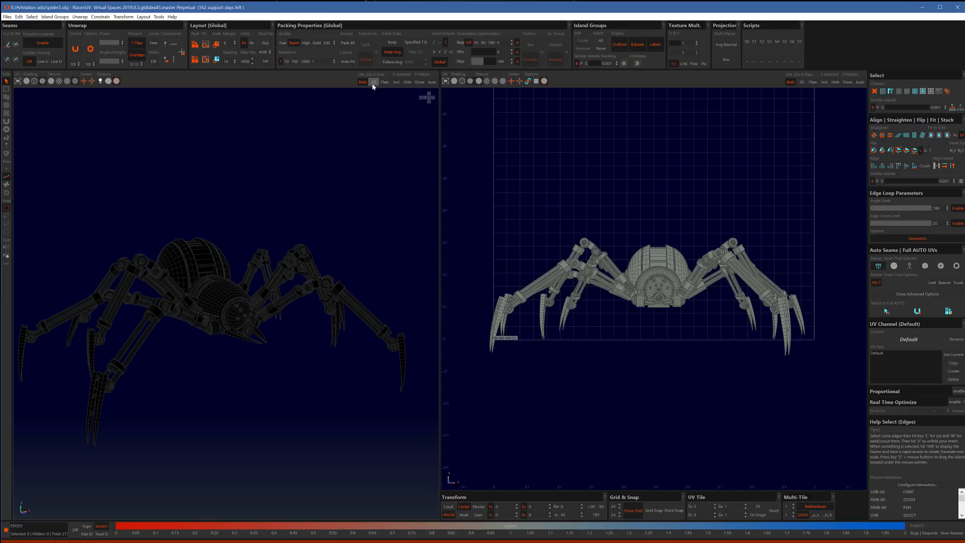
{"action": "mouse_move", "coordinate": [313, 131]}
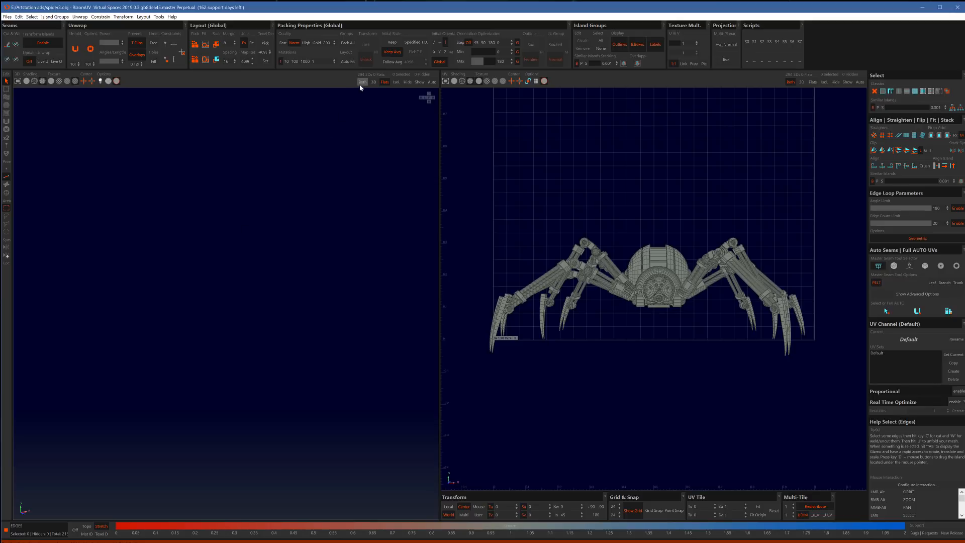
{"action": "left_click", "coordinate": [362, 81]}
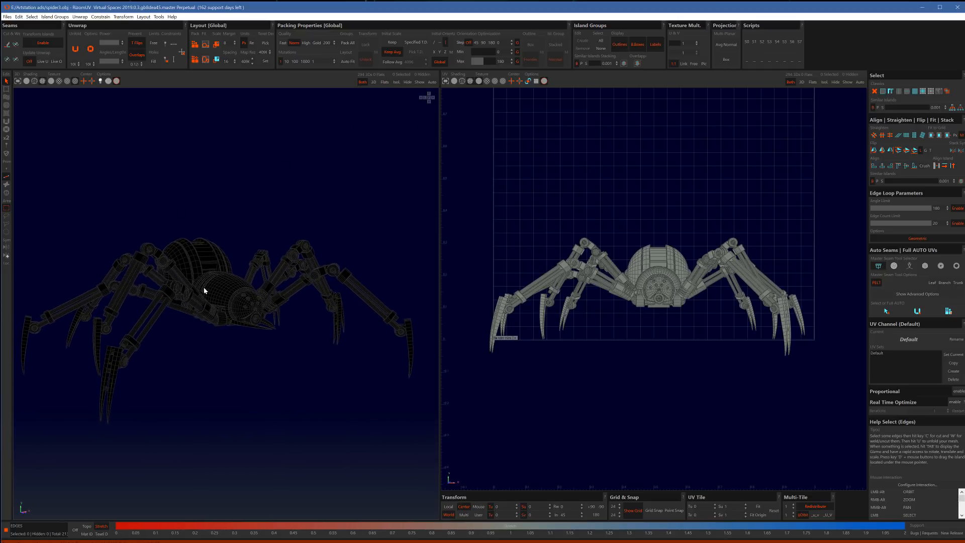
{"action": "left_click", "coordinate": [48, 80]}
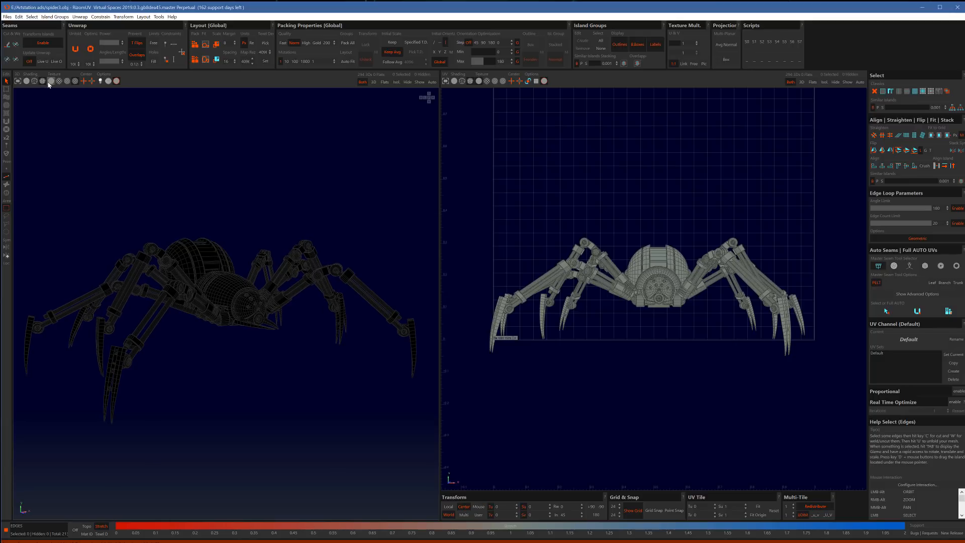
{"action": "mouse_move", "coordinate": [201, 326]}
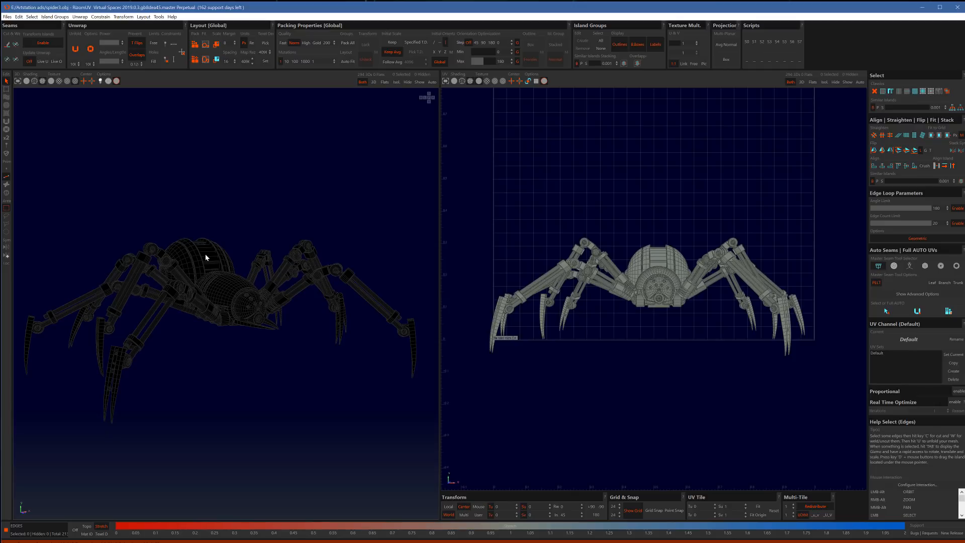
{"action": "mouse_move", "coordinate": [180, 317]}
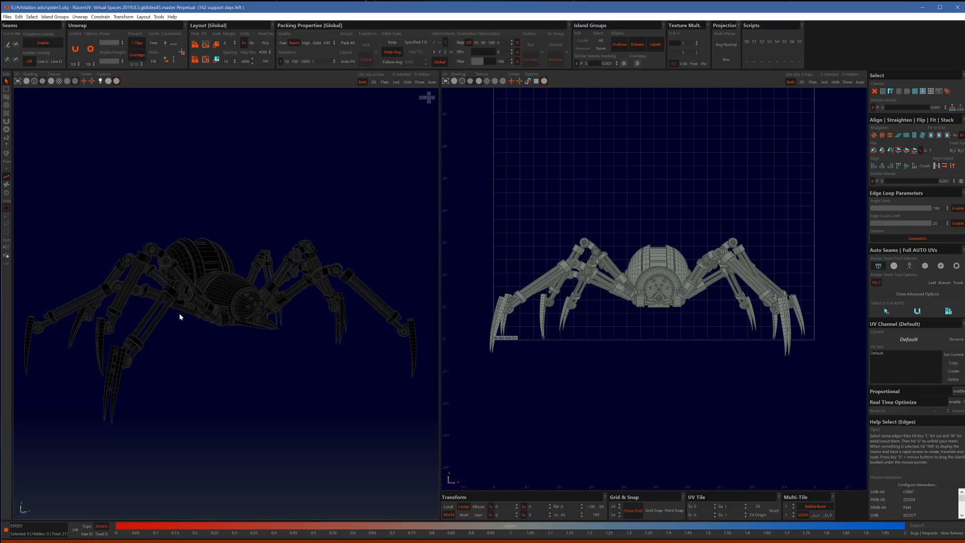
{"action": "mouse_move", "coordinate": [97, 121]}
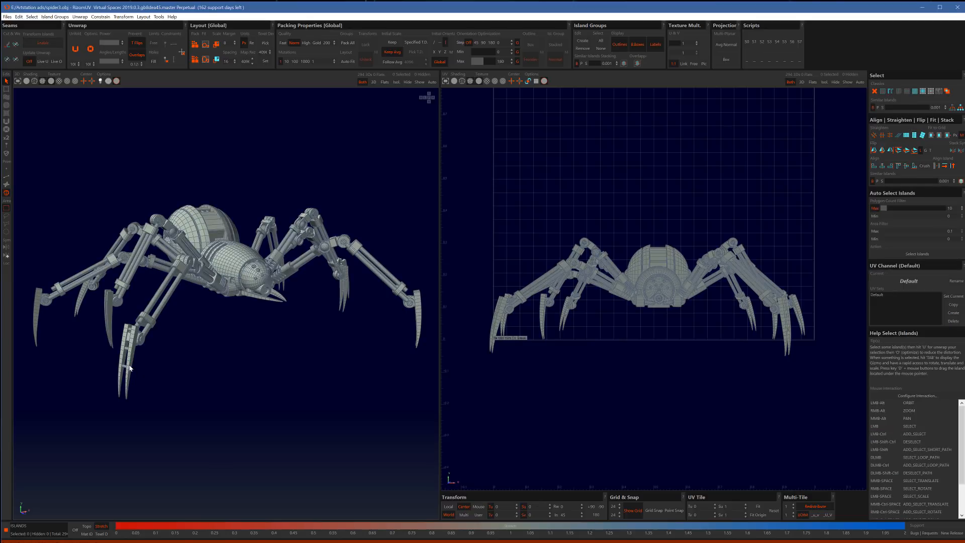
Step: Select a claw tip island on one of the spider's front legs
{"action": "left_click", "coordinate": [130, 366]}
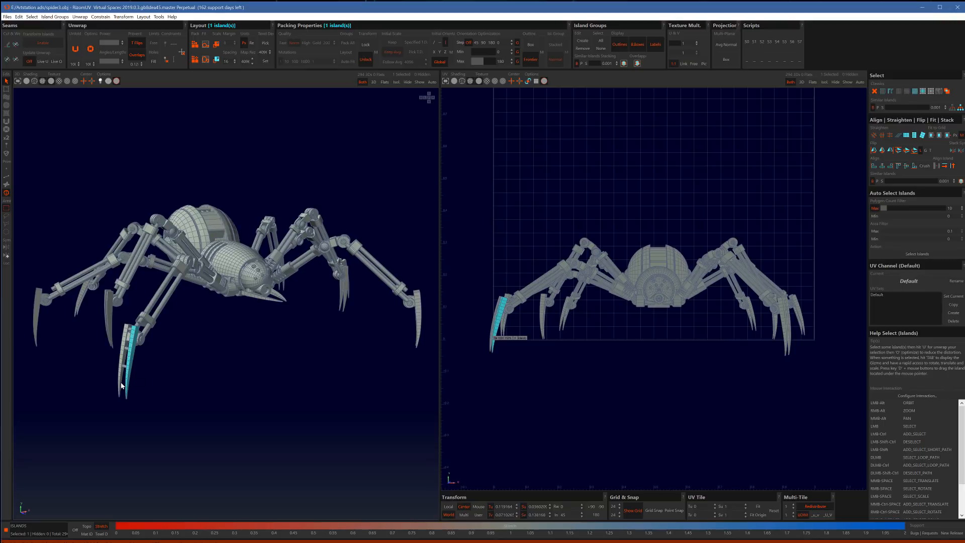
{"action": "mouse_move", "coordinate": [122, 350]}
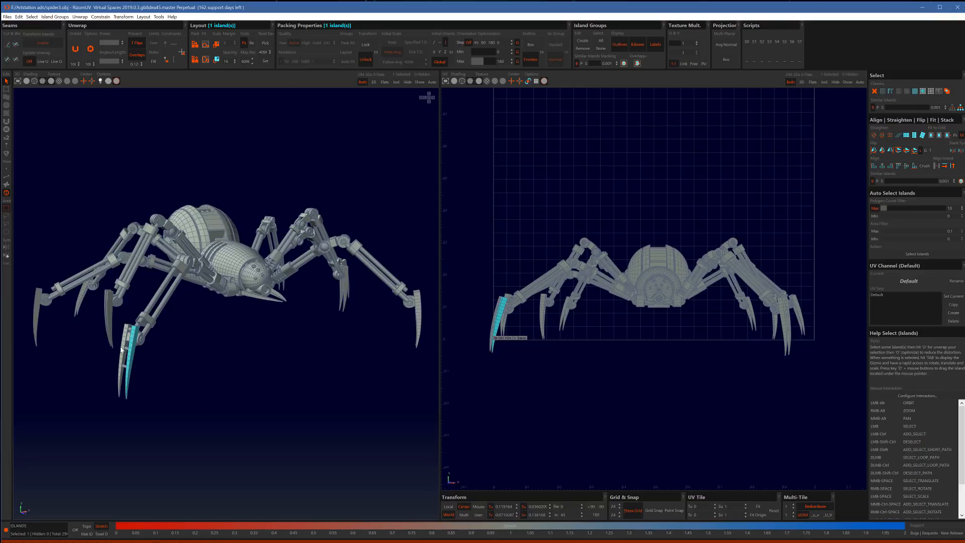
{"action": "mouse_move", "coordinate": [172, 371]}
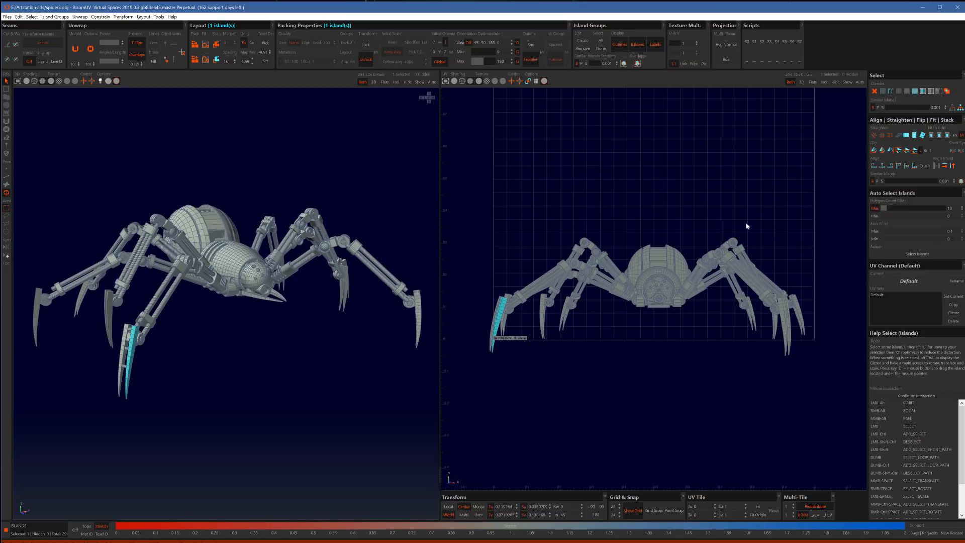
{"action": "mouse_move", "coordinate": [187, 319]}
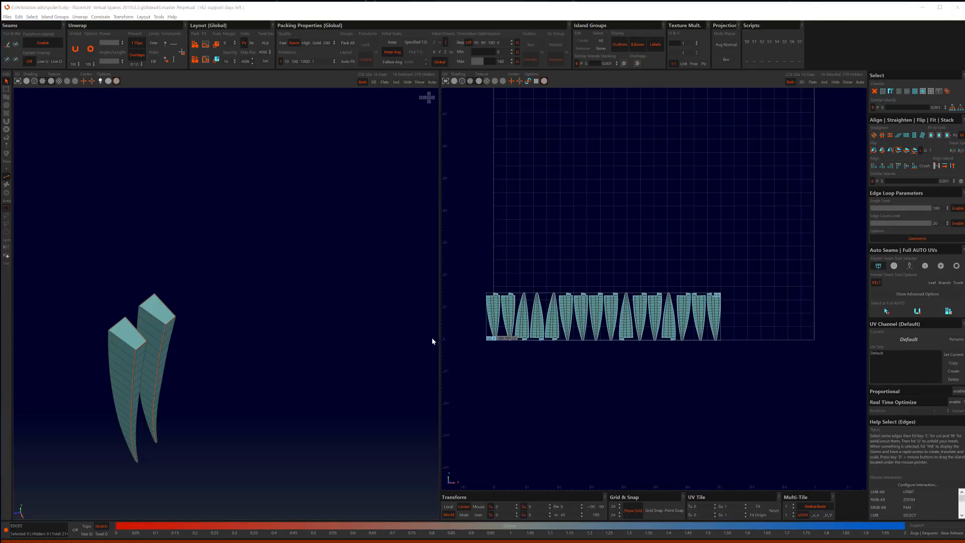
{"action": "mouse_move", "coordinate": [478, 334]}
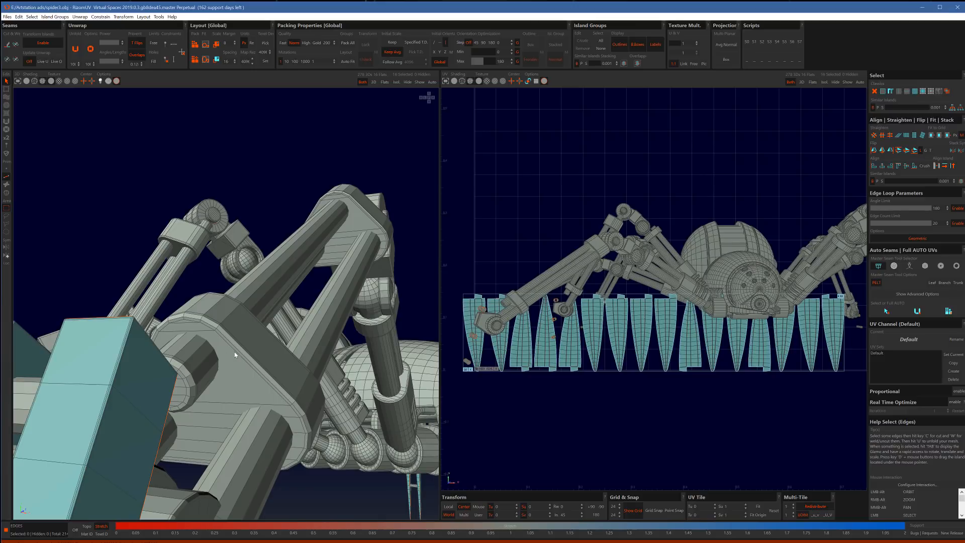
{"action": "mouse_move", "coordinate": [246, 365]}
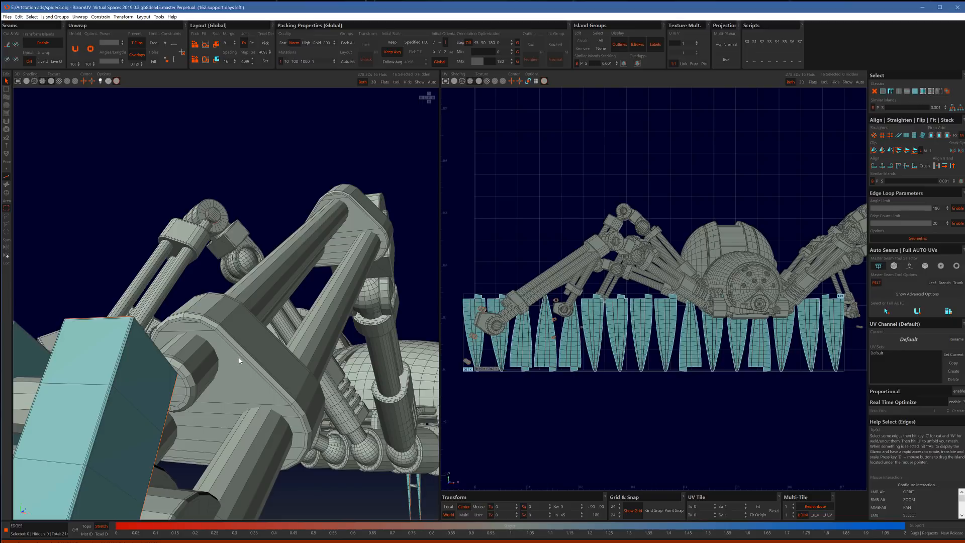
Step: Select a leg joint cap and all similar caps, unfold them and show all islands again
{"action": "left_click", "coordinate": [240, 357]}
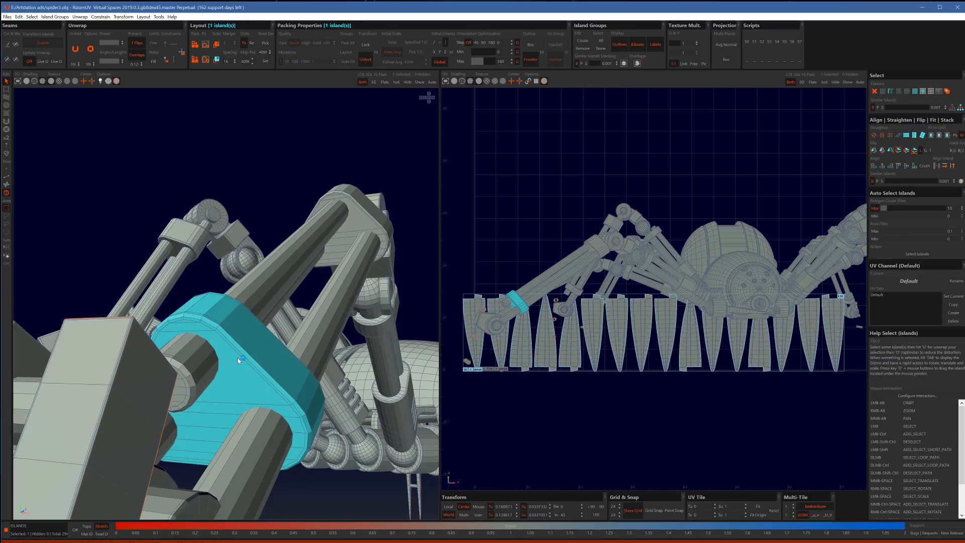
{"action": "left_click", "coordinate": [609, 240]}
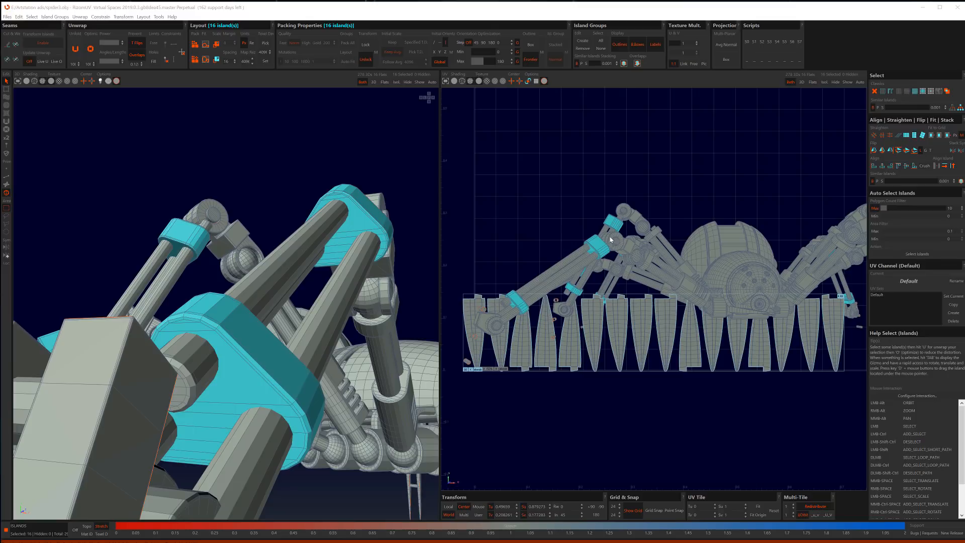
{"action": "mouse_move", "coordinate": [597, 244]}
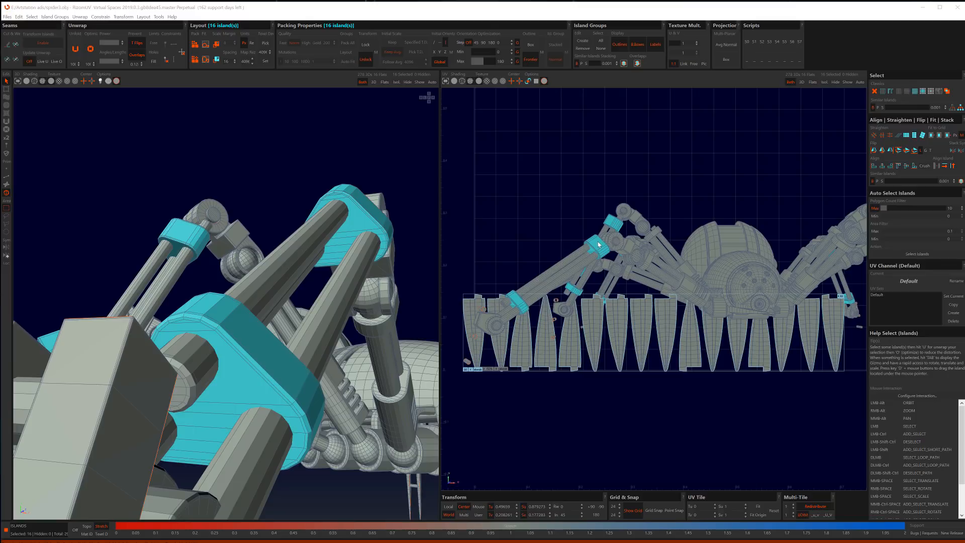
{"action": "mouse_move", "coordinate": [591, 248]}
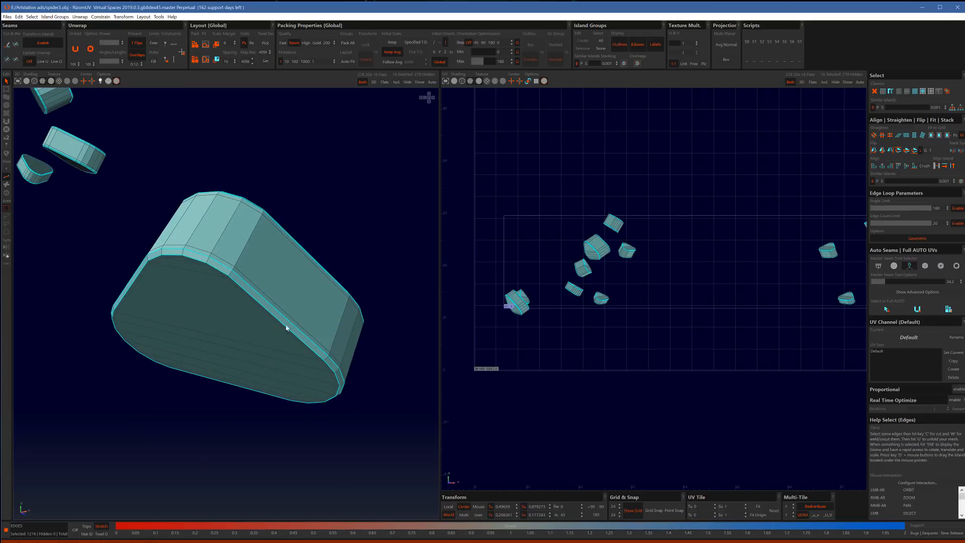
{"action": "left_click", "coordinate": [889, 281]}
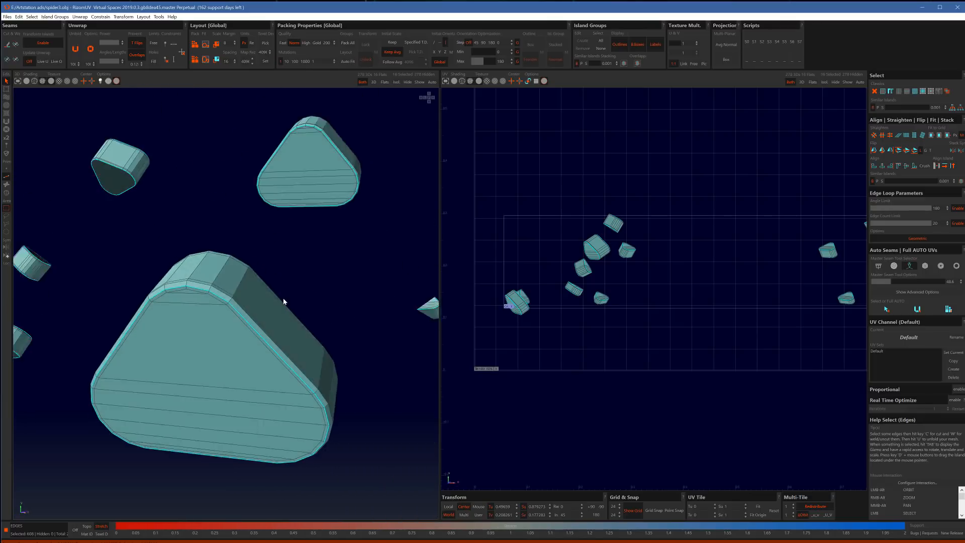
{"action": "left_click", "coordinate": [916, 301]}
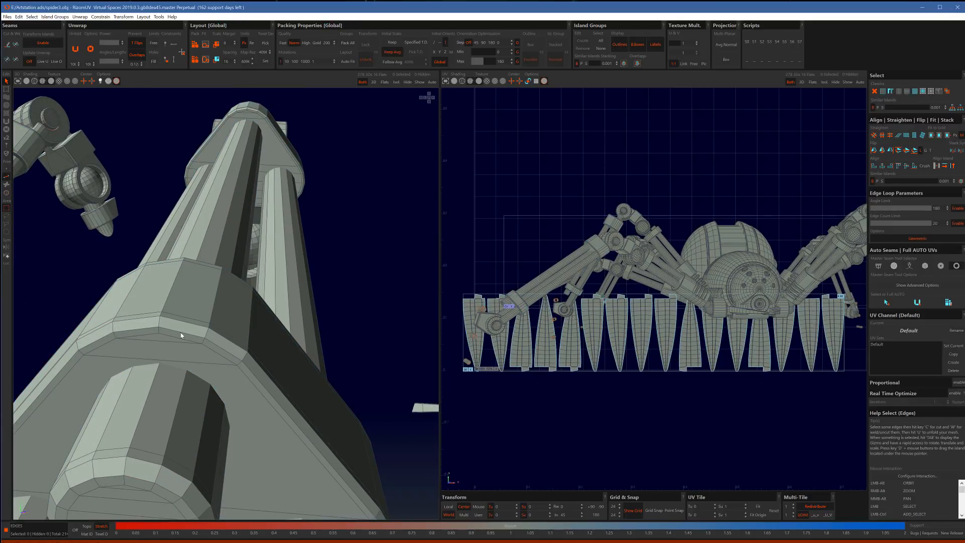
Step: Select the edge loop around one leg piston collar
{"action": "left_click", "coordinate": [182, 335]}
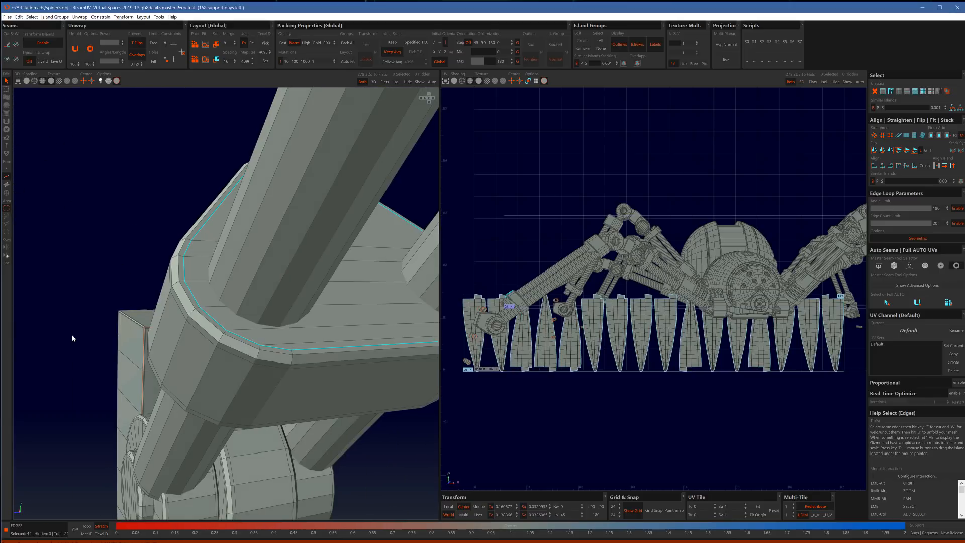
{"action": "mouse_move", "coordinate": [370, 348]}
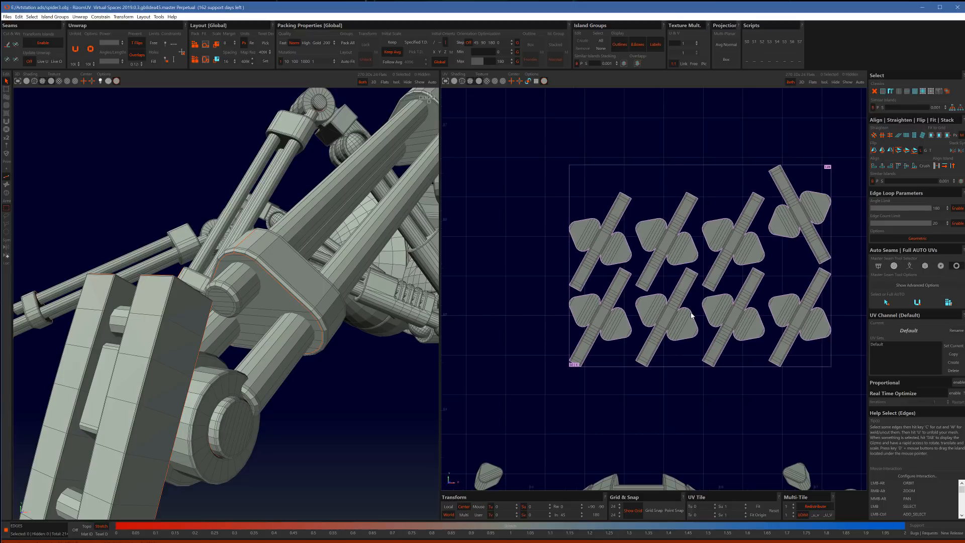
{"action": "mouse_move", "coordinate": [529, 284]}
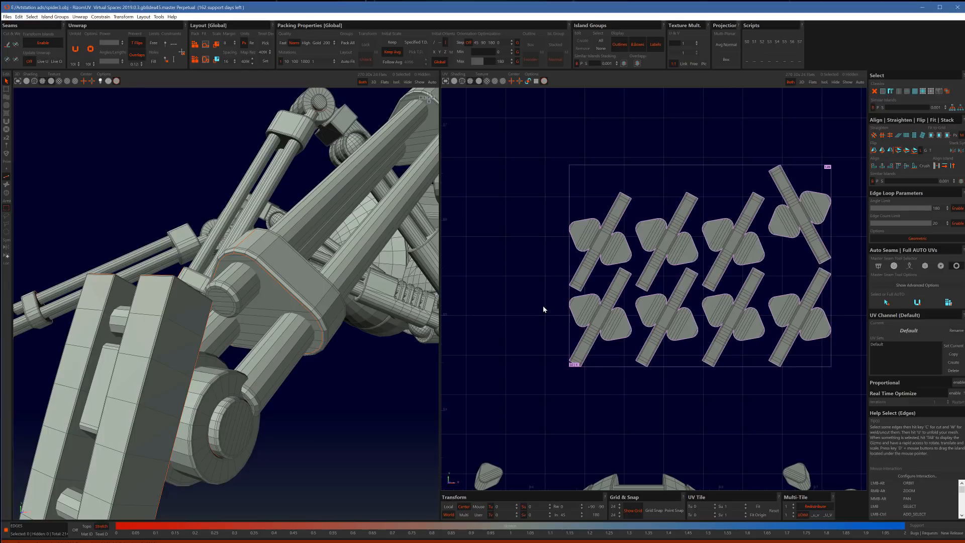
Step: Isolate one unwrapped collar island in the UV view to inspect it
{"action": "left_click", "coordinate": [606, 326]}
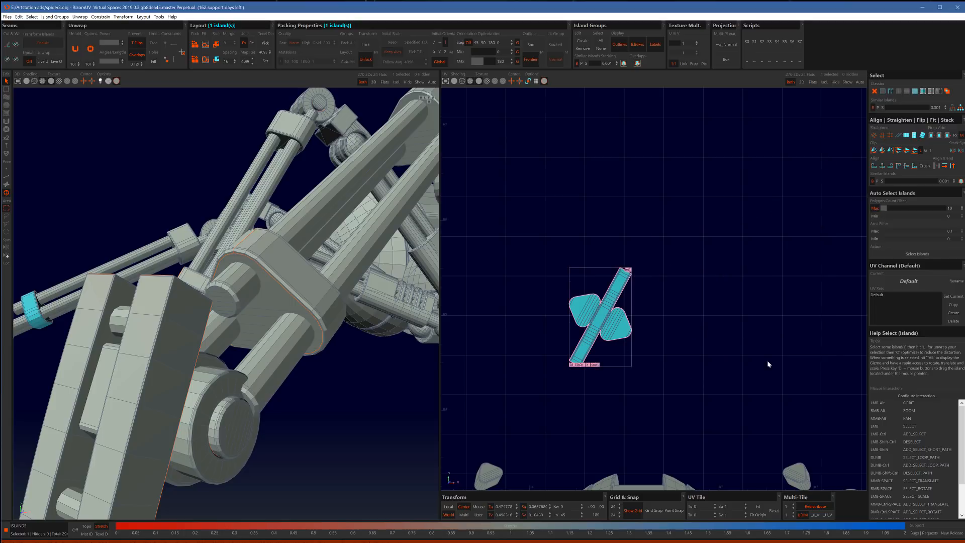
{"action": "left_click", "coordinate": [950, 166]}
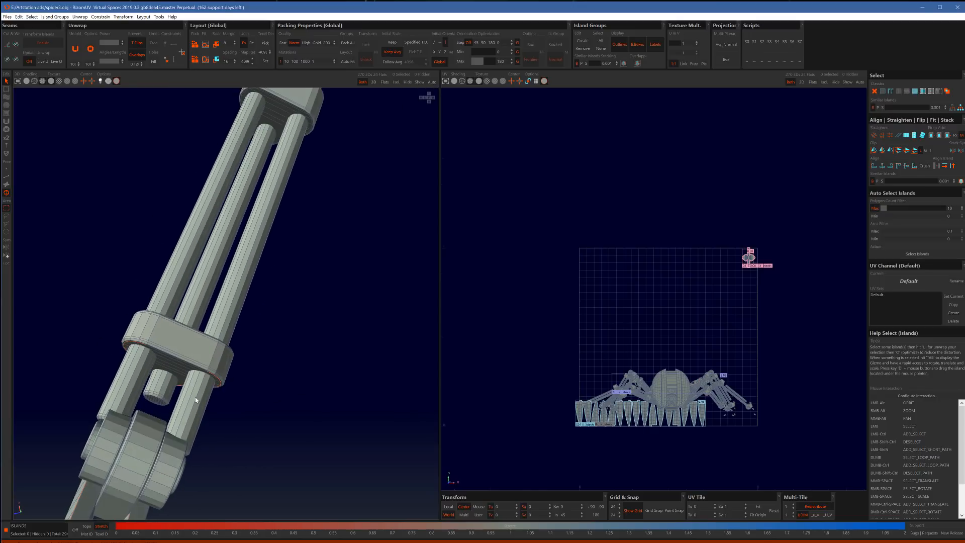
{"action": "scroll", "scroll_direction": "up", "scroll_amount": 3}
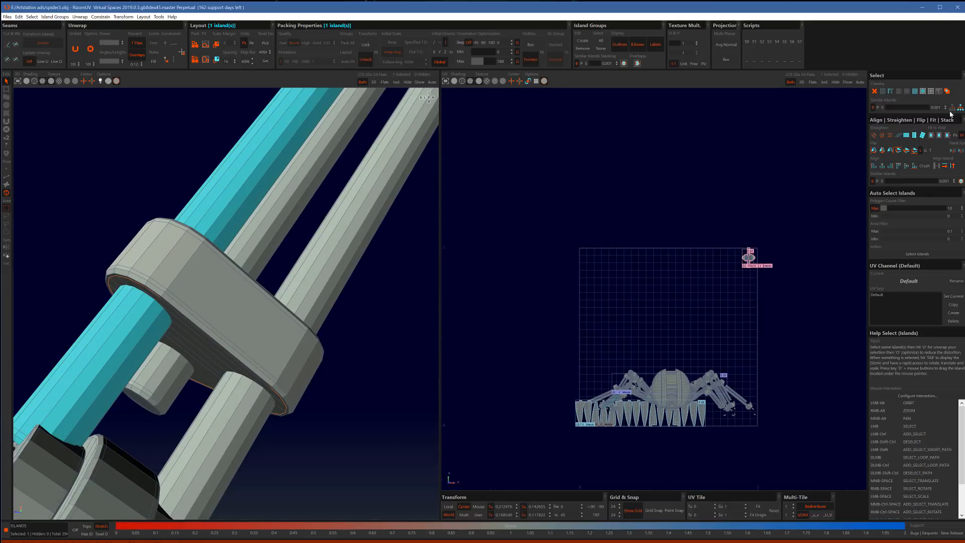
{"action": "mouse_move", "coordinate": [949, 107]}
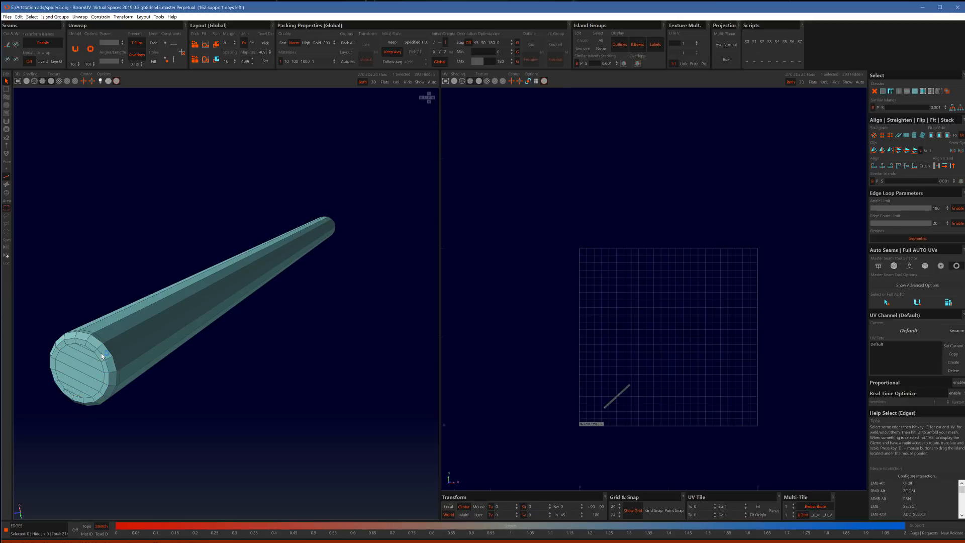
Step: On the isolated piston rod, select a lengthwise edge path plus the end-cap loop for cutting
{"action": "left_click", "coordinate": [104, 356]}
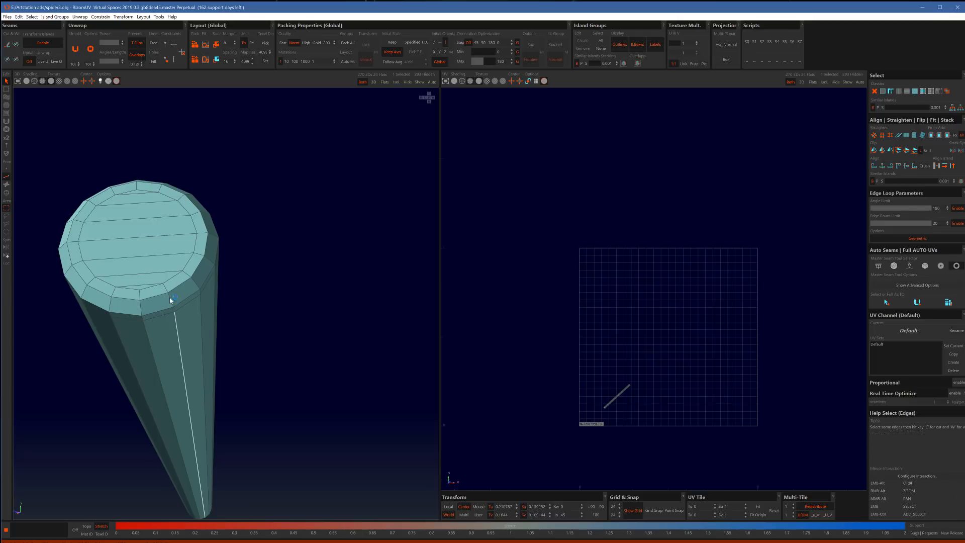
{"action": "left_click", "coordinate": [171, 302]}
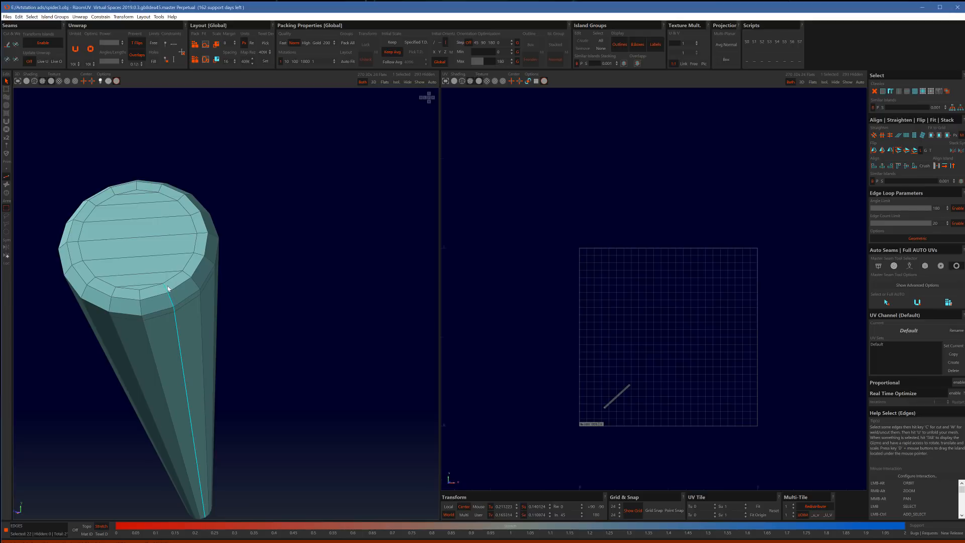
{"action": "left_click", "coordinate": [166, 298]}
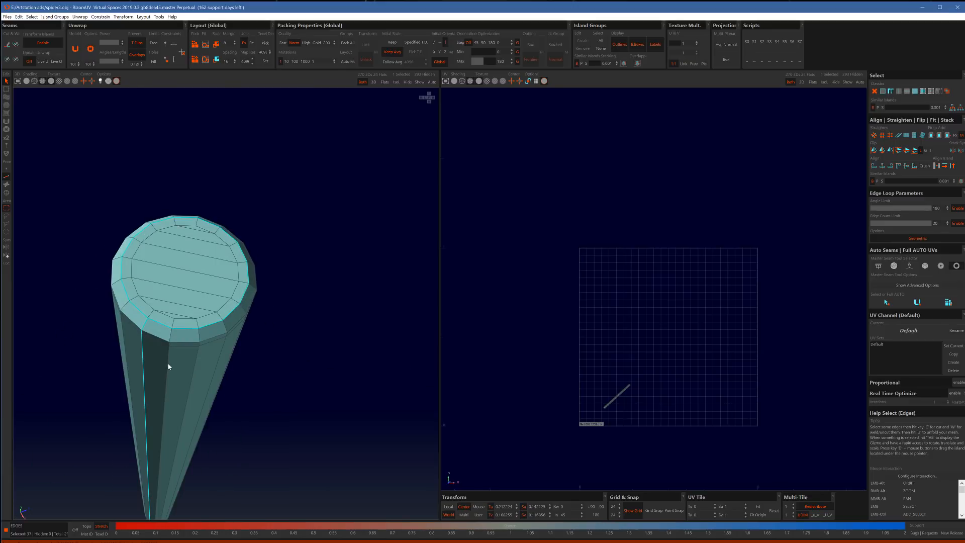
{"action": "mouse_move", "coordinate": [162, 328]}
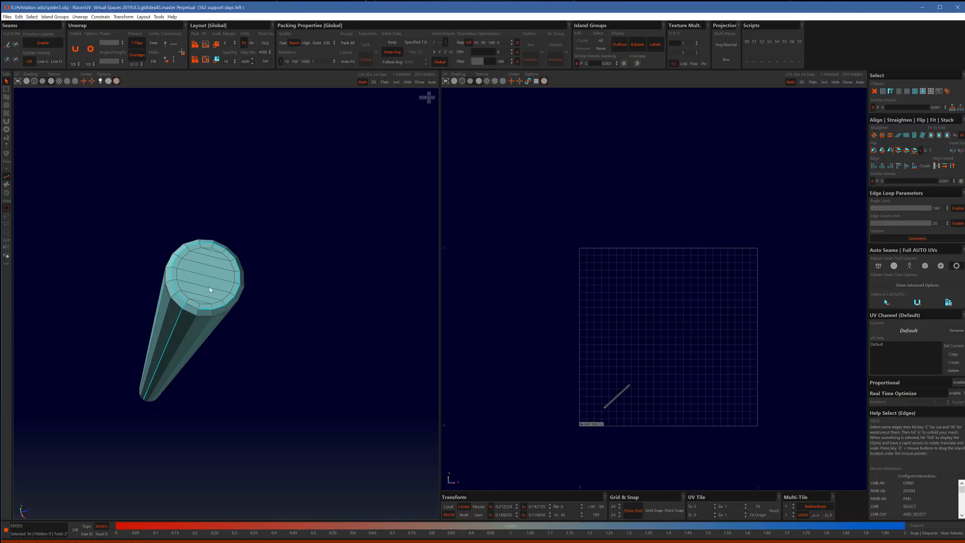
{"action": "mouse_move", "coordinate": [198, 289]}
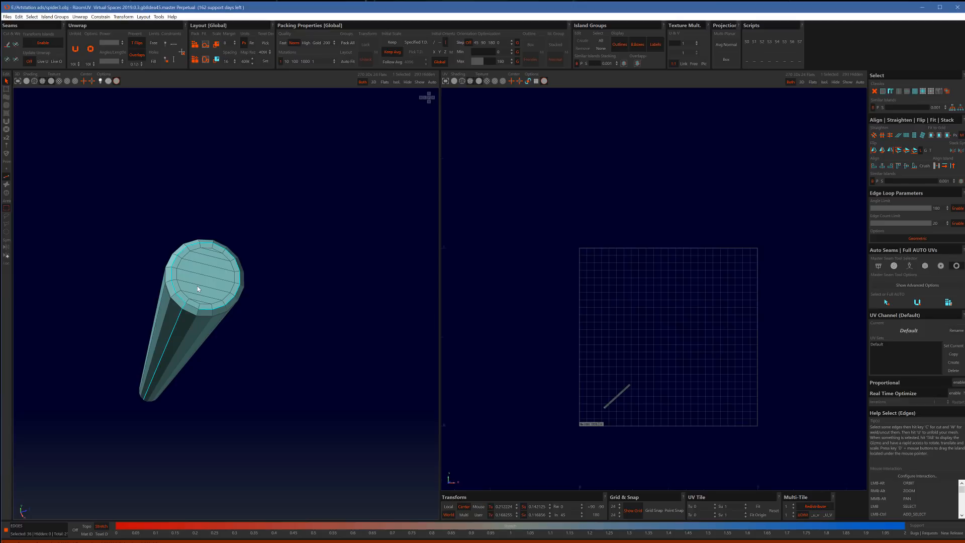
{"action": "mouse_move", "coordinate": [193, 283]}
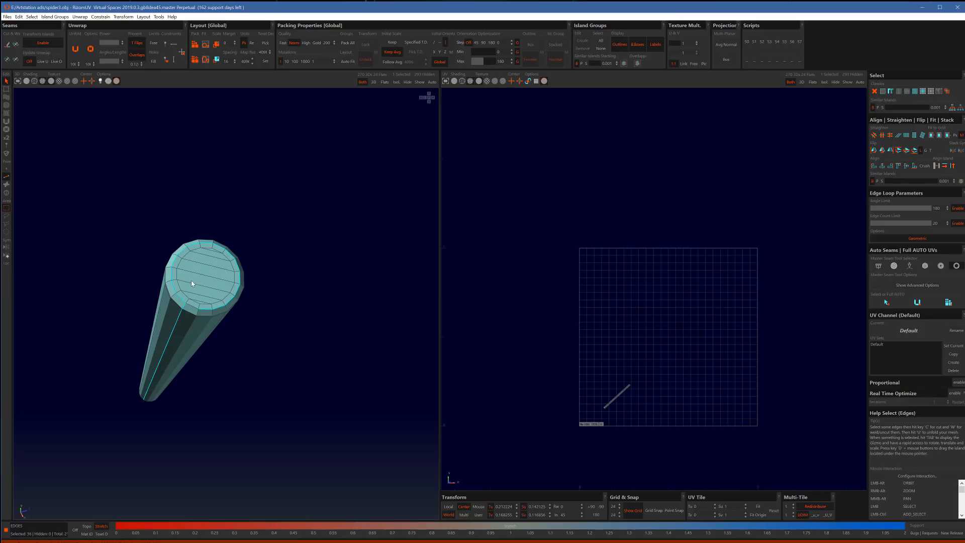
{"action": "mouse_move", "coordinate": [193, 352]}
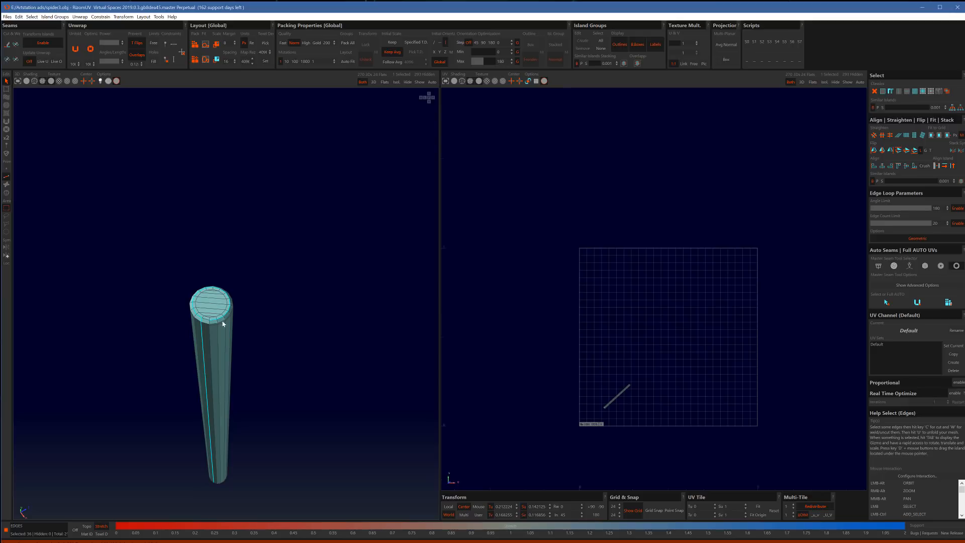
{"action": "scroll", "scroll_direction": "up", "scroll_amount": 3}
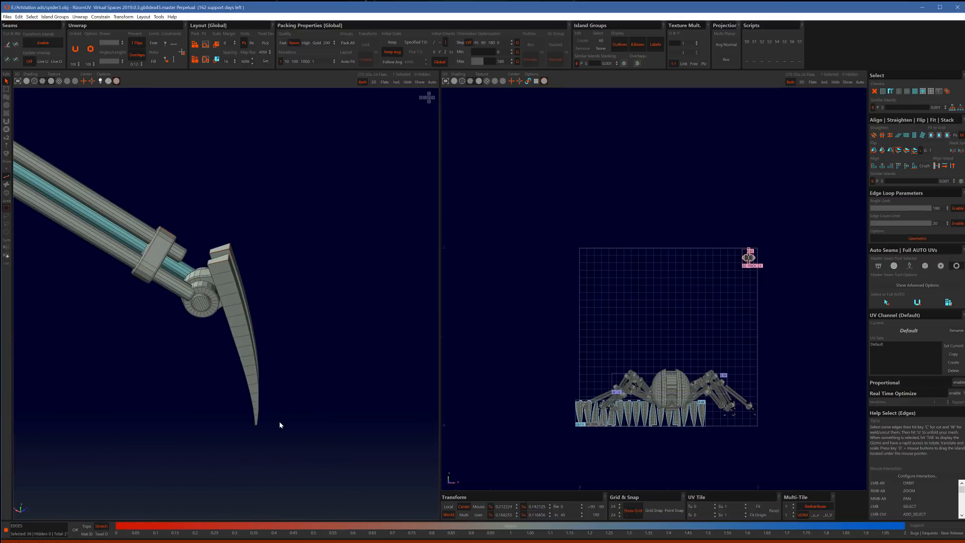
{"action": "mouse_move", "coordinate": [191, 302]}
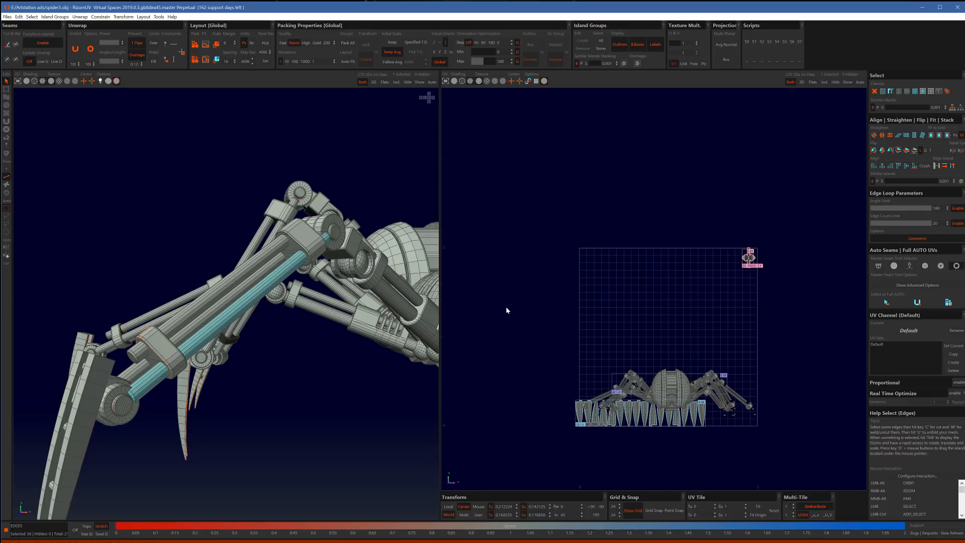
{"action": "mouse_move", "coordinate": [334, 259]}
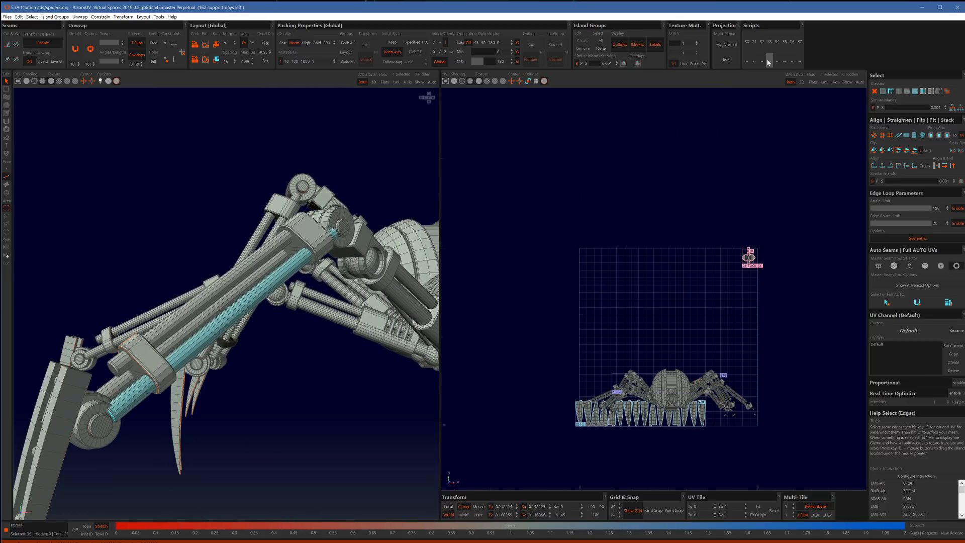
{"action": "mouse_move", "coordinate": [747, 42]}
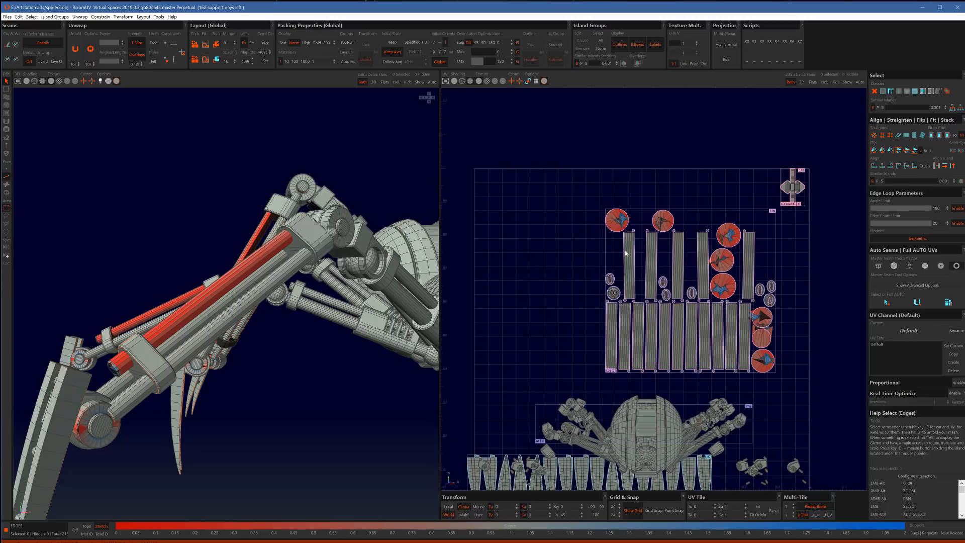
{"action": "mouse_move", "coordinate": [613, 261]}
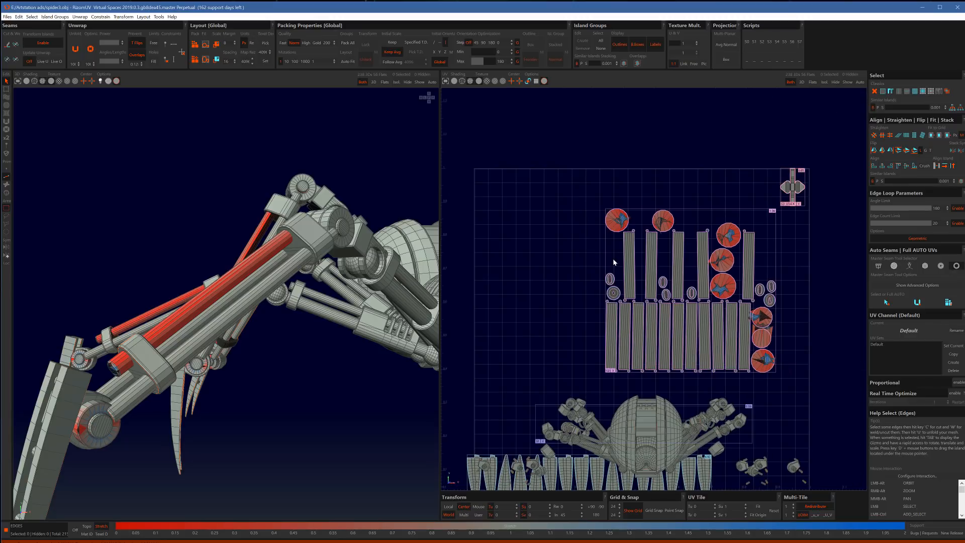
{"action": "mouse_move", "coordinate": [590, 238]}
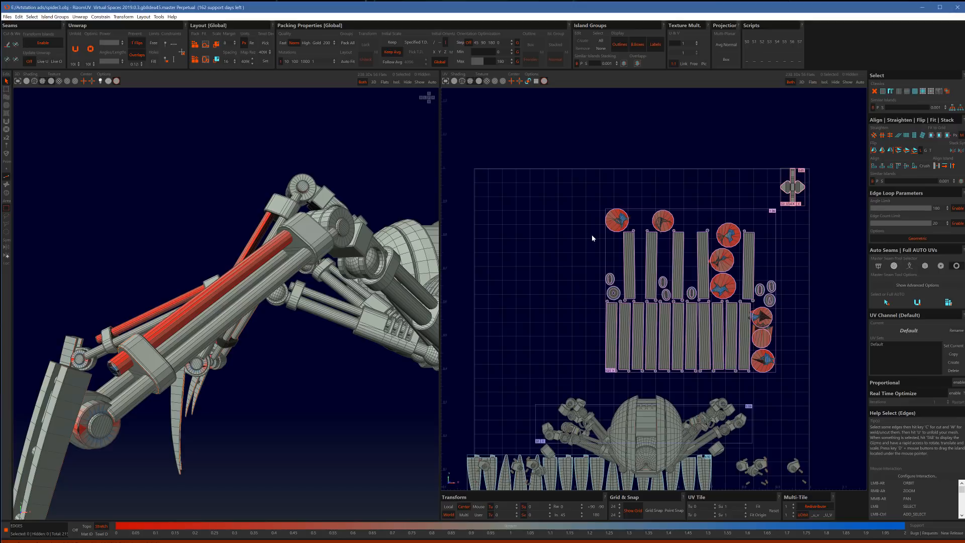
{"action": "mouse_move", "coordinate": [584, 199]}
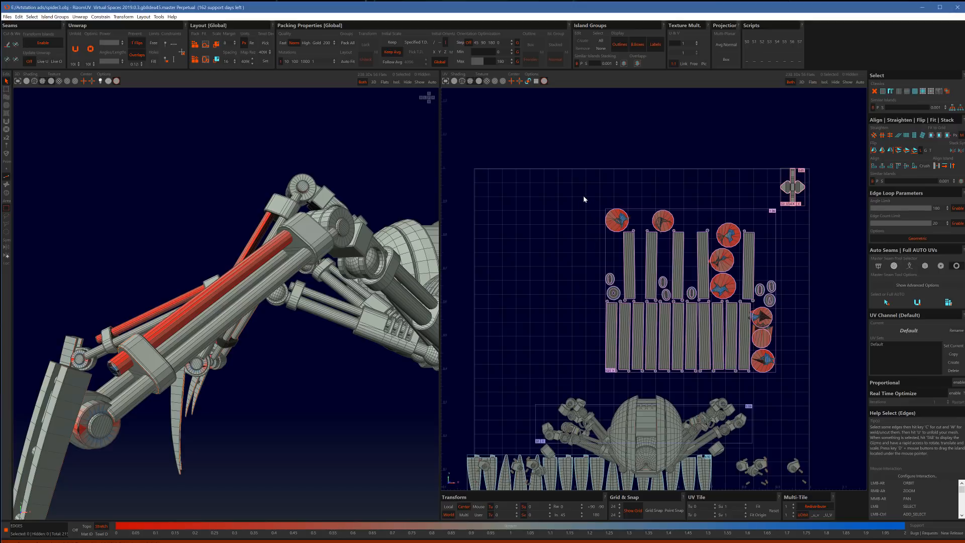
{"action": "mouse_move", "coordinate": [597, 208]}
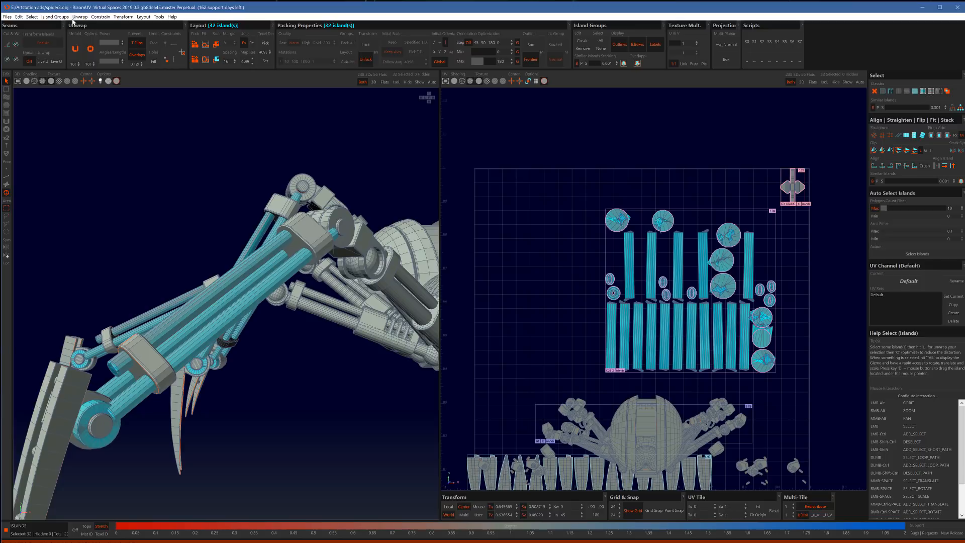
Step: Unfold the 32 selected piston strip and cap islands via Unfold Selected/Hovered
{"action": "left_click", "coordinate": [80, 17]}
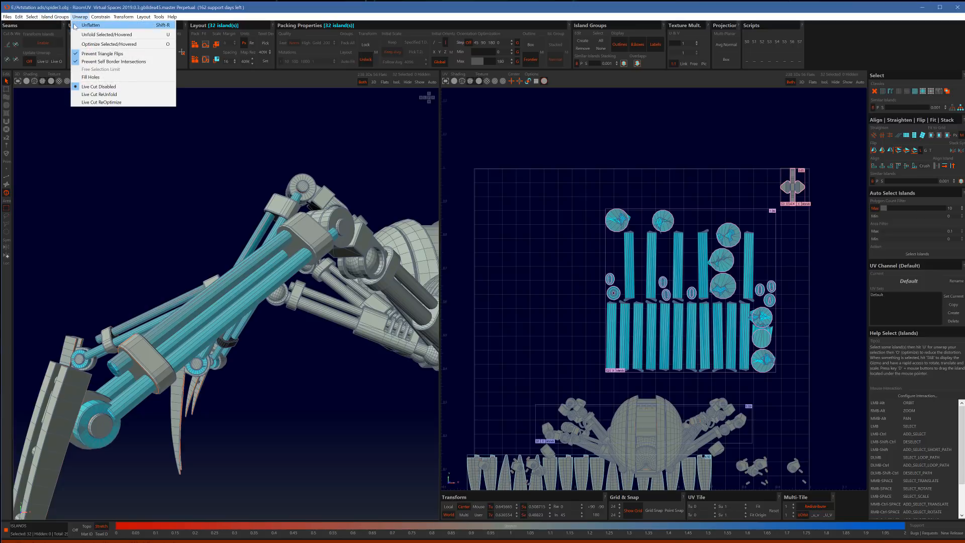
{"action": "left_click", "coordinate": [90, 24]}
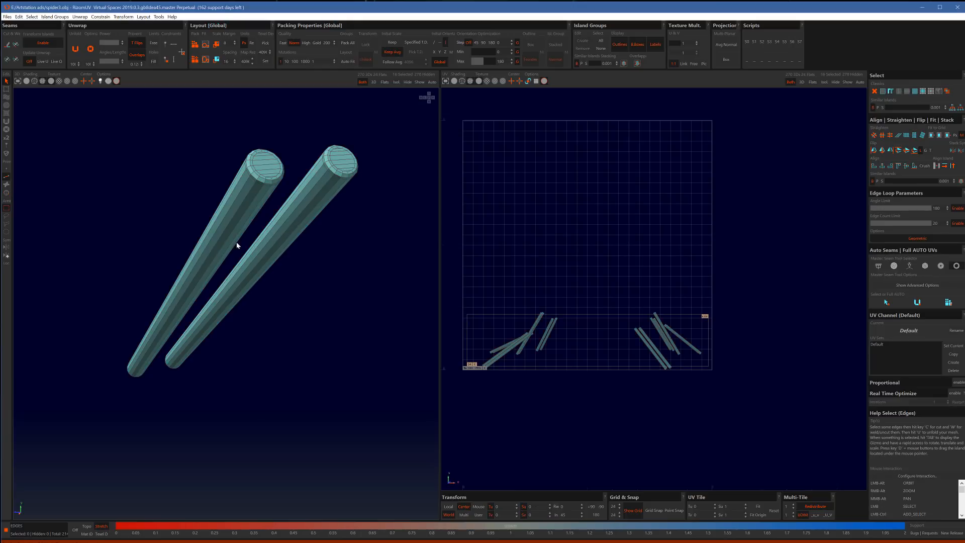
{"action": "mouse_move", "coordinate": [245, 224]}
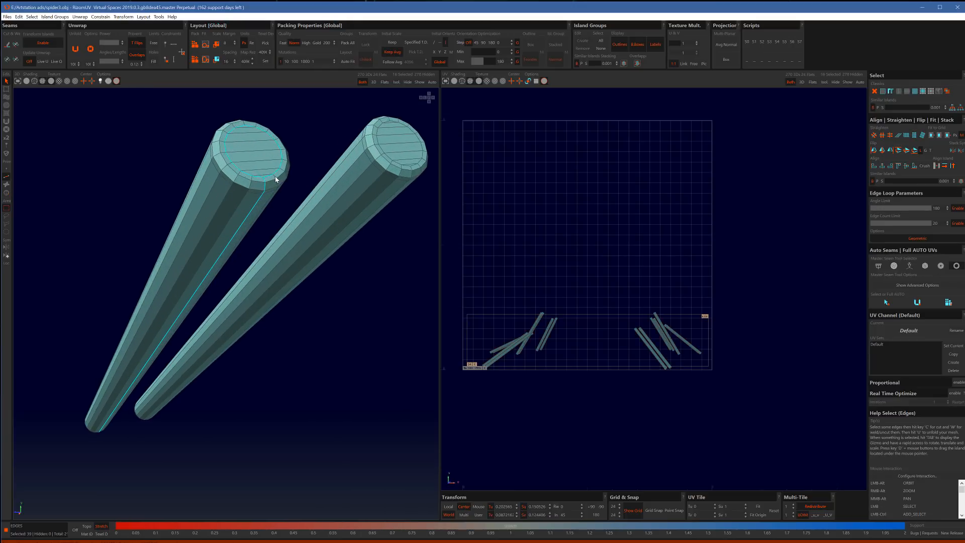
{"action": "mouse_move", "coordinate": [268, 182]}
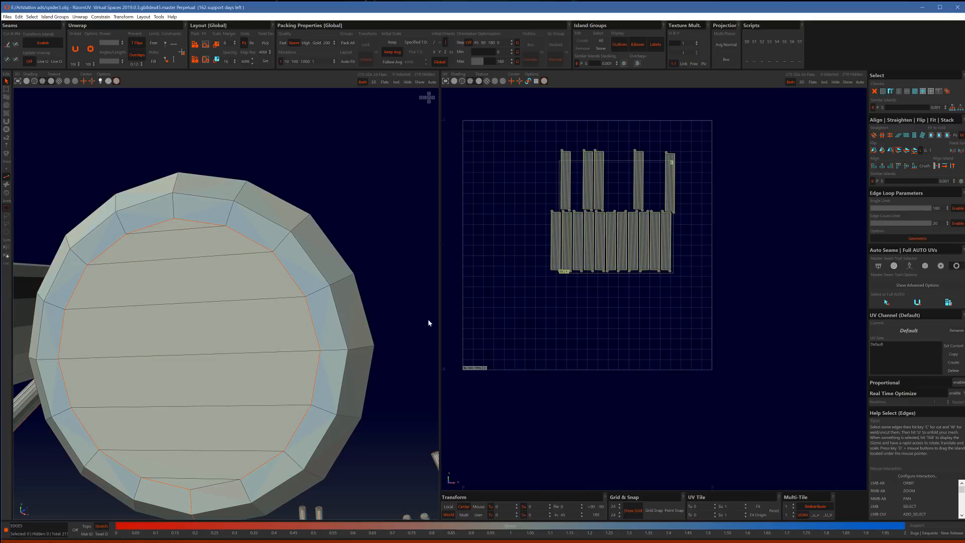
Step: Zoom in on the packed block of upright piston strips
{"action": "scroll", "scroll_direction": "up", "scroll_amount": 3}
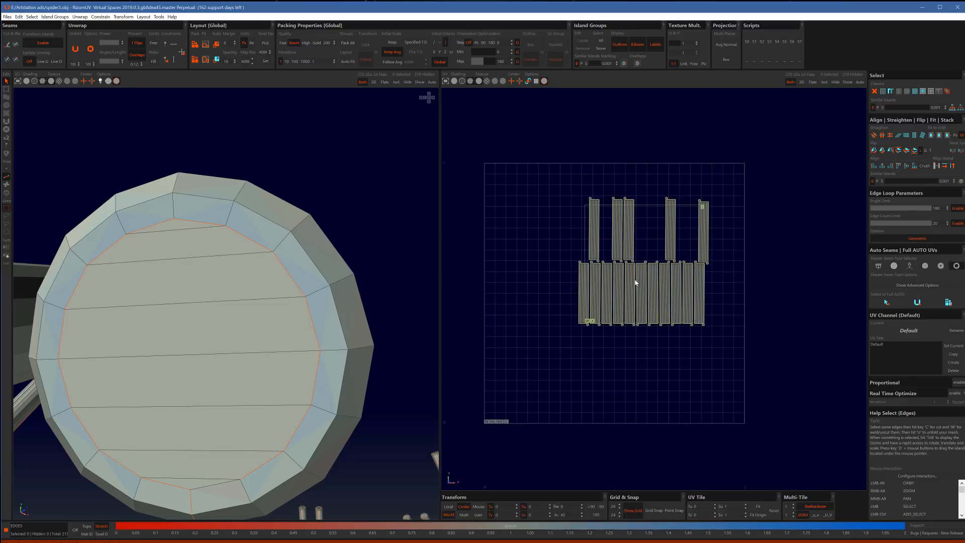
{"action": "scroll", "scroll_direction": "up", "scroll_amount": 3}
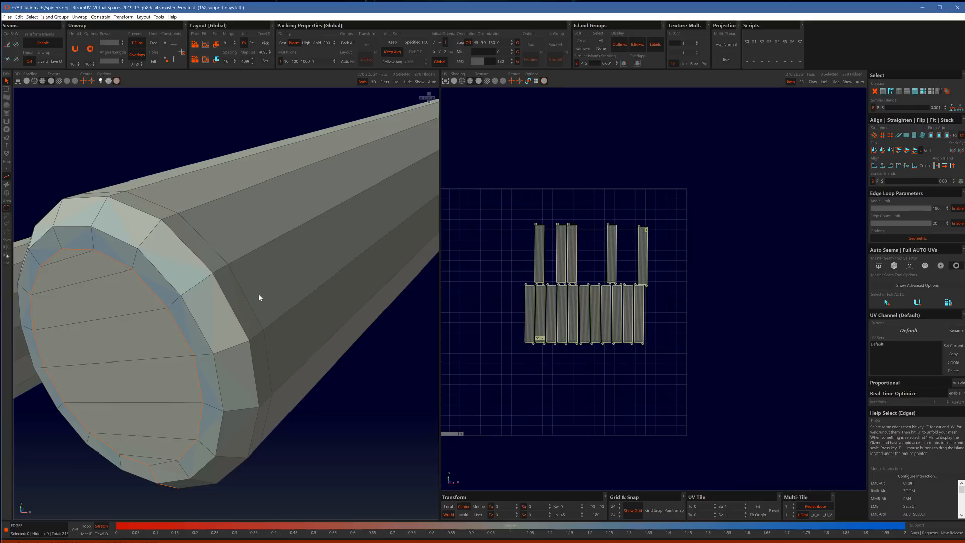
{"action": "mouse_move", "coordinate": [309, 368]}
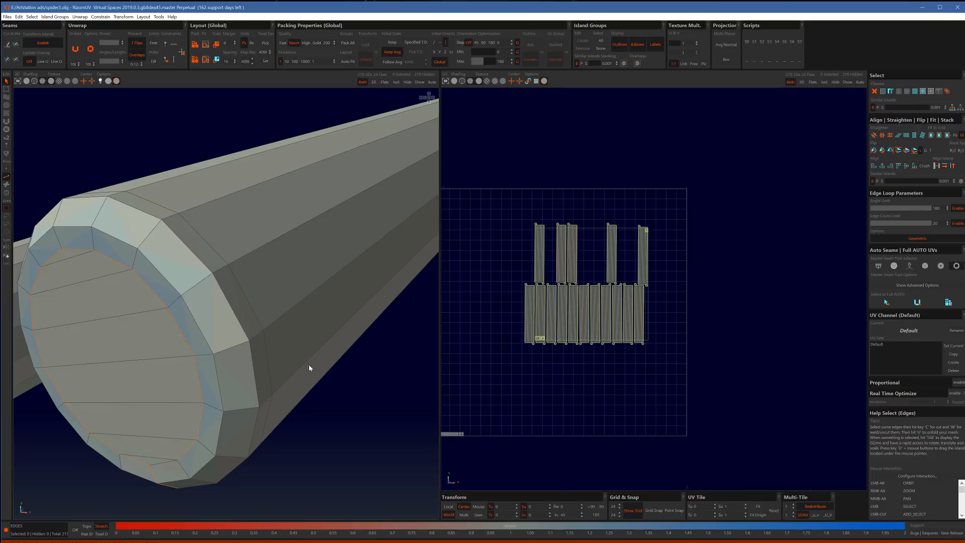